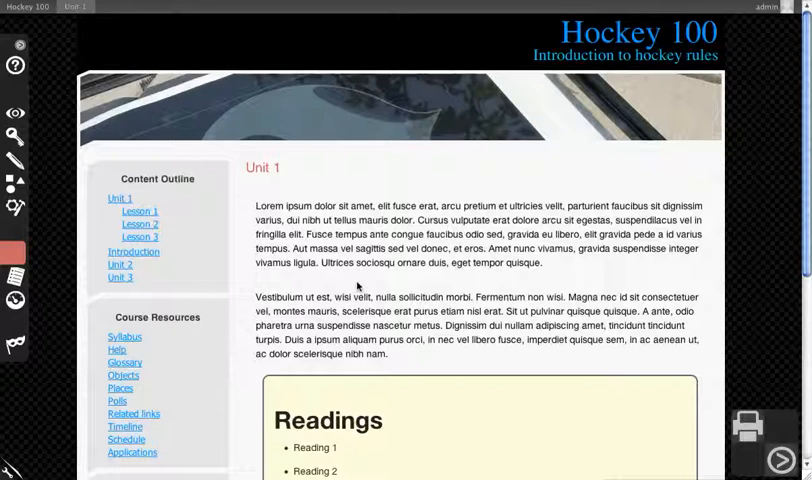
mouse_move(283, 279)
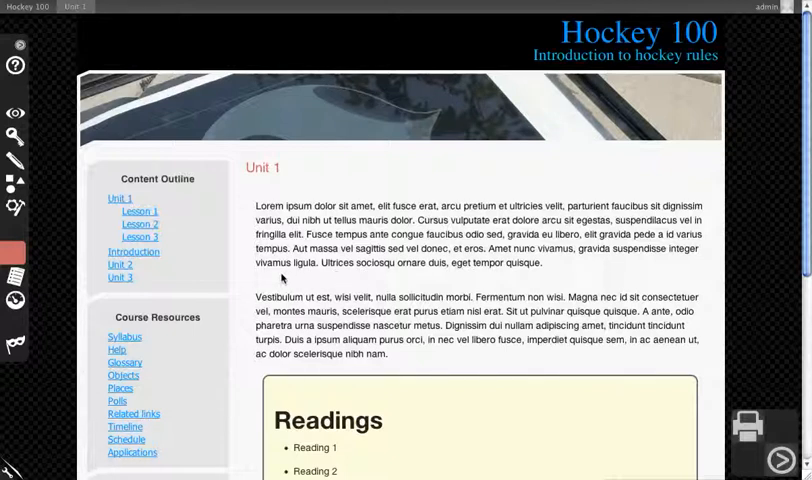
mouse_move(186, 297)
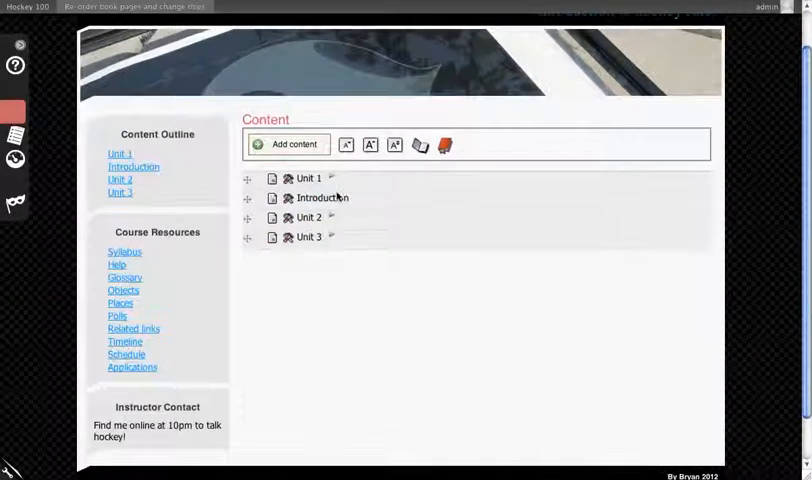
Drag Introduction above Unit 1 in the Hockey 100 outline, expanding and collapsing Unit 1
click(247, 178)
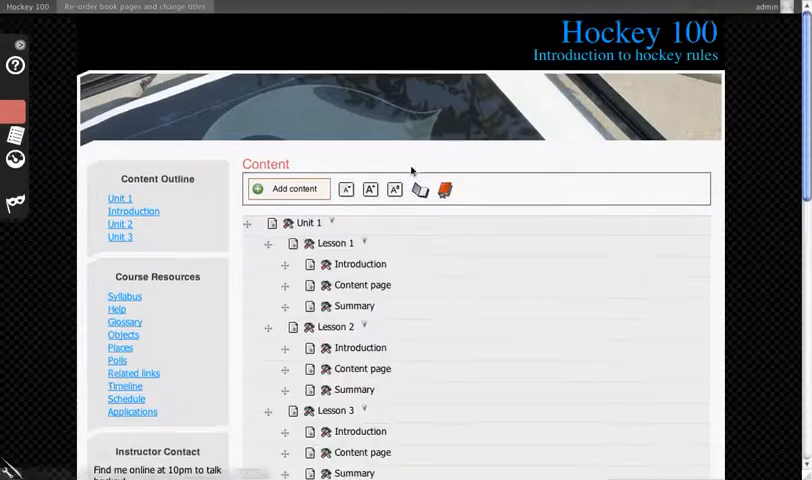
scroll(down, 3)
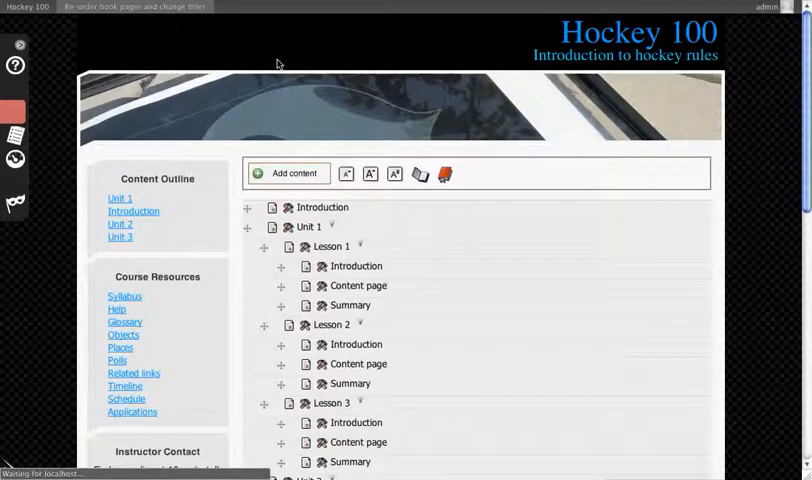
click(133, 211)
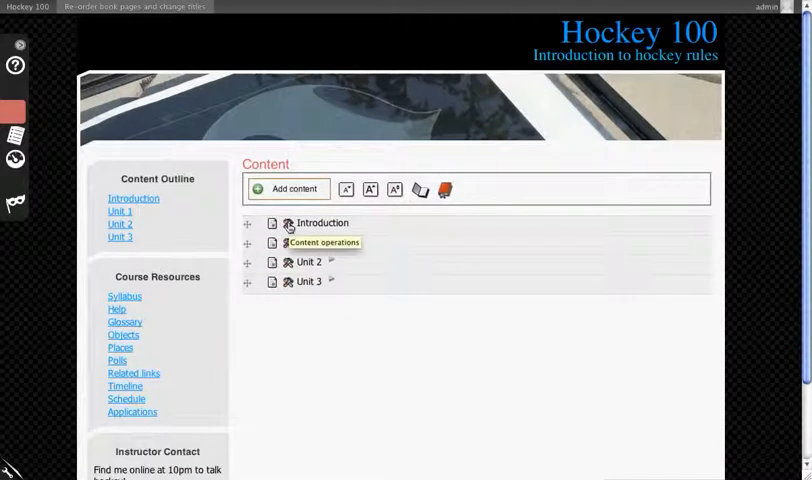
click(302, 223)
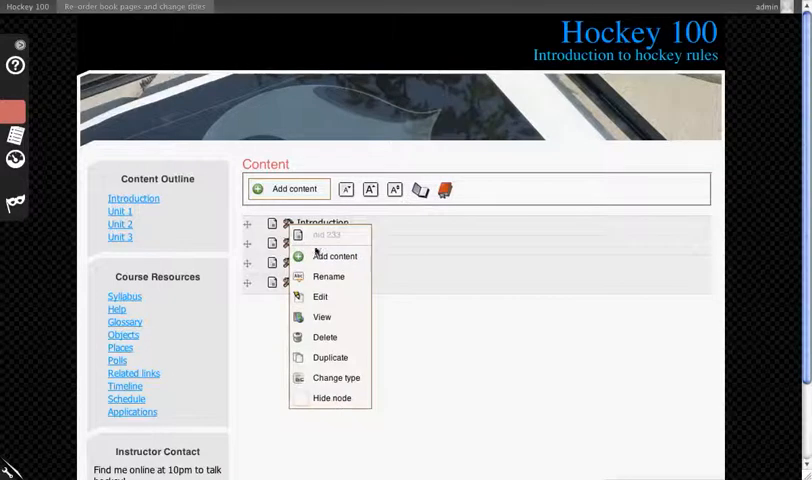
mouse_move(331, 276)
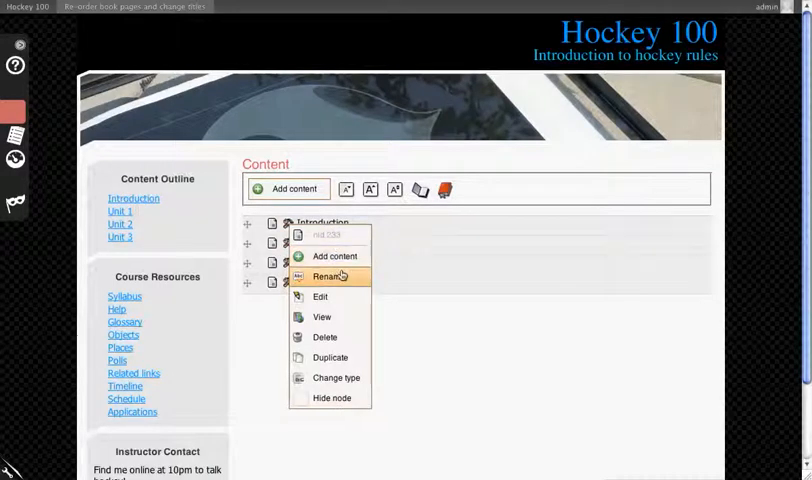
mouse_move(320, 296)
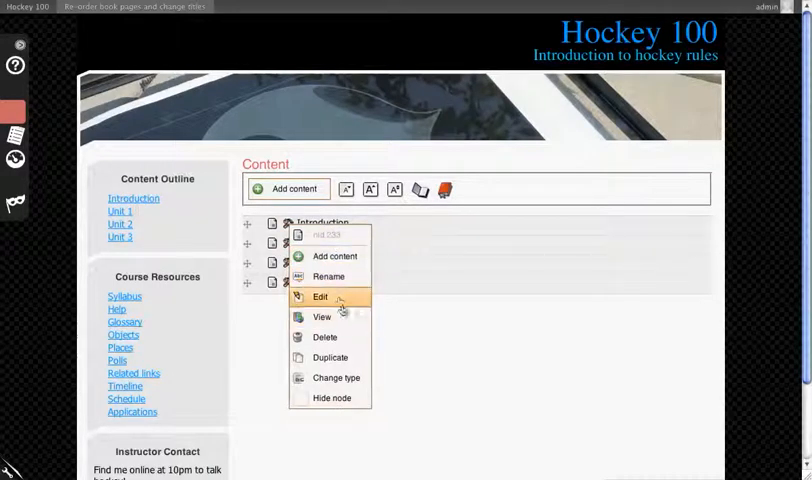
mouse_move(321, 317)
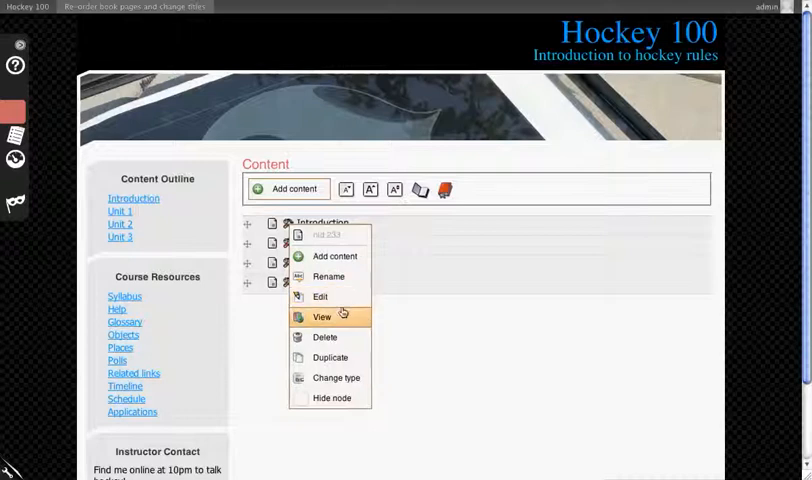
mouse_move(325, 337)
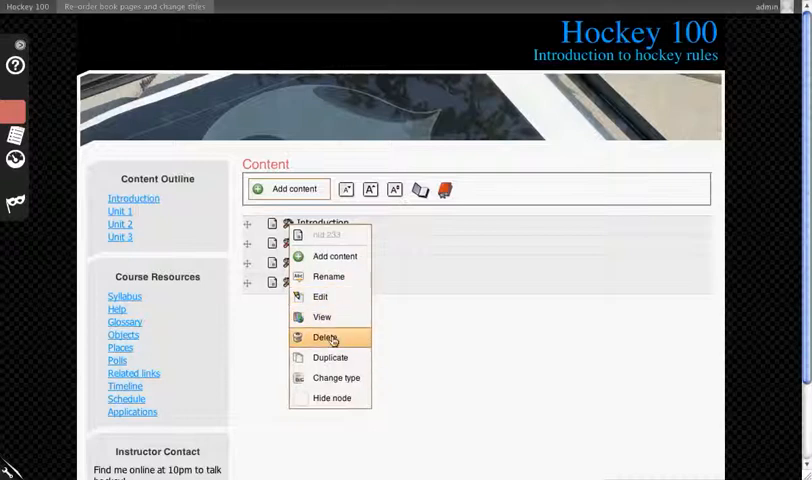
mouse_move(329, 357)
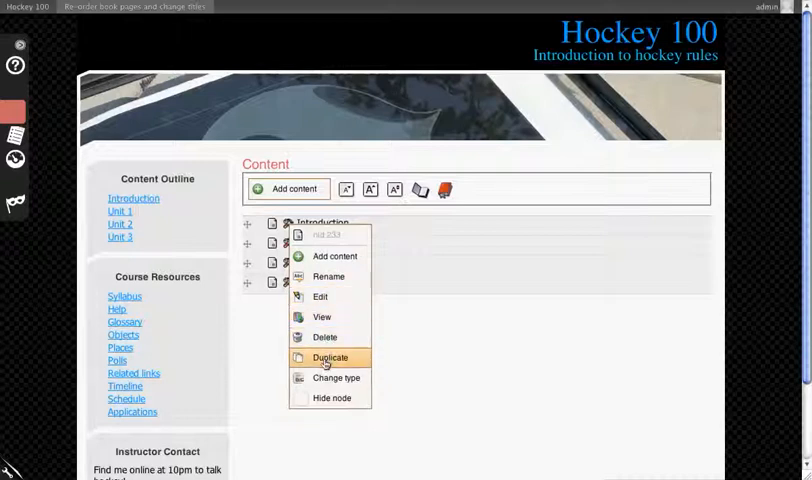
mouse_move(335, 378)
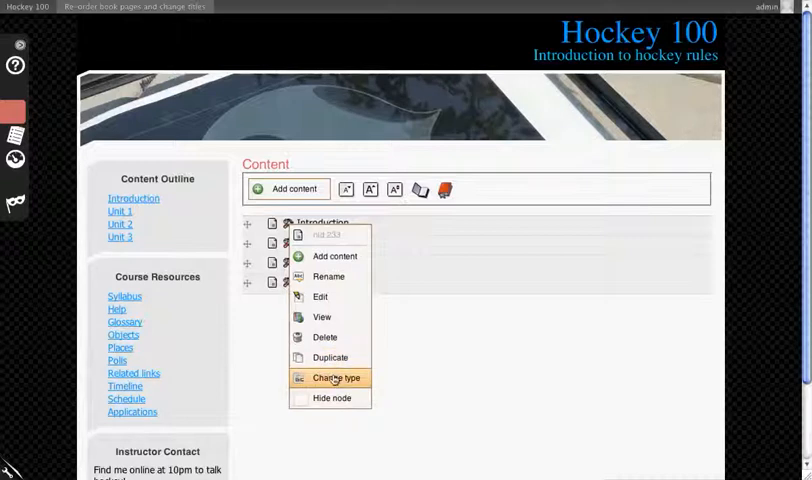
mouse_move(330, 398)
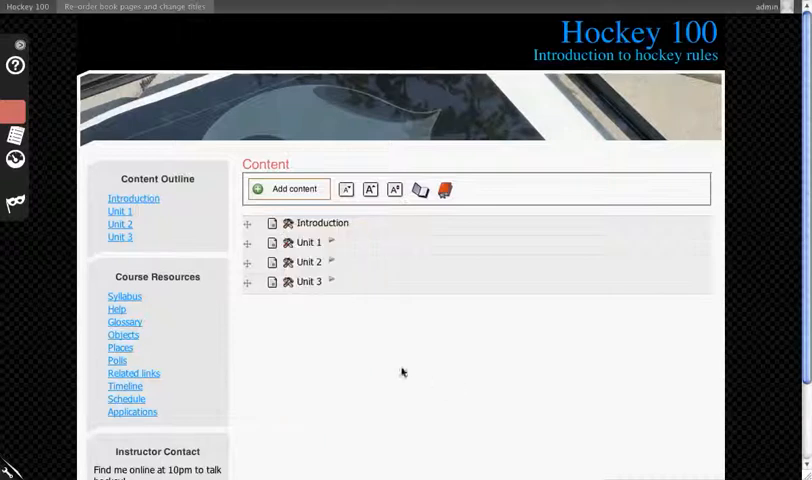
Hide the Introduction page via Hide node with Hide content ticked
right_click(320, 223)
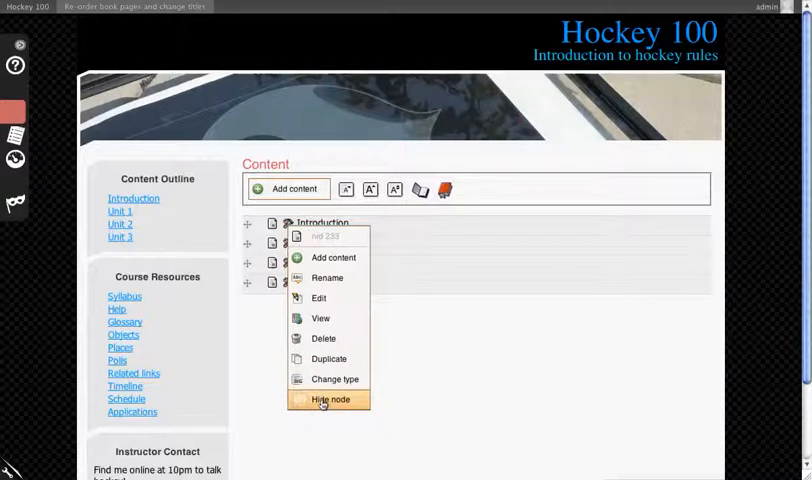
click(329, 399)
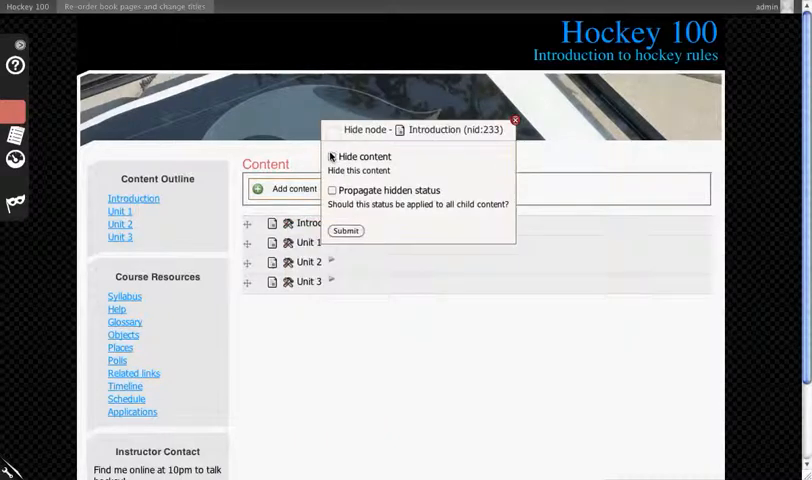
click(344, 231)
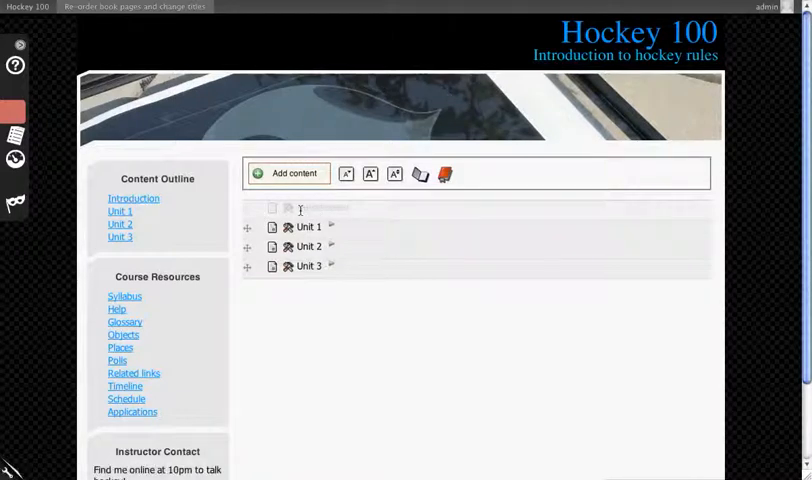
mouse_move(394, 366)
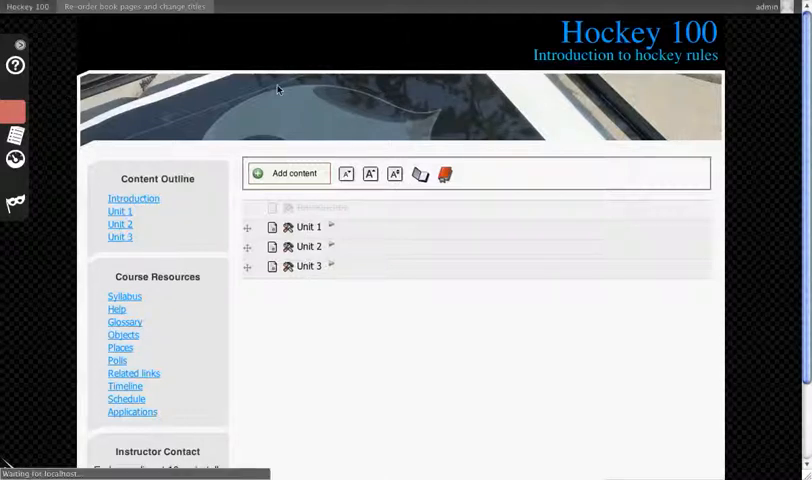
View the Introduction page from the Content Outline to see its hidden notice
click(133, 198)
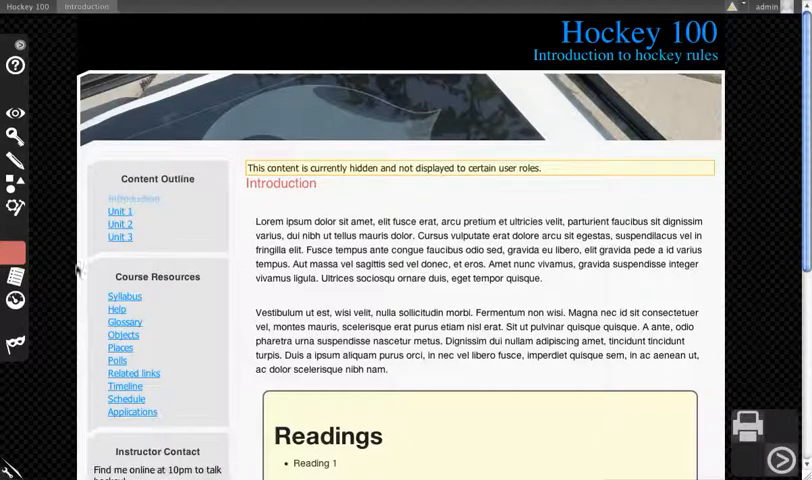
mouse_move(122, 194)
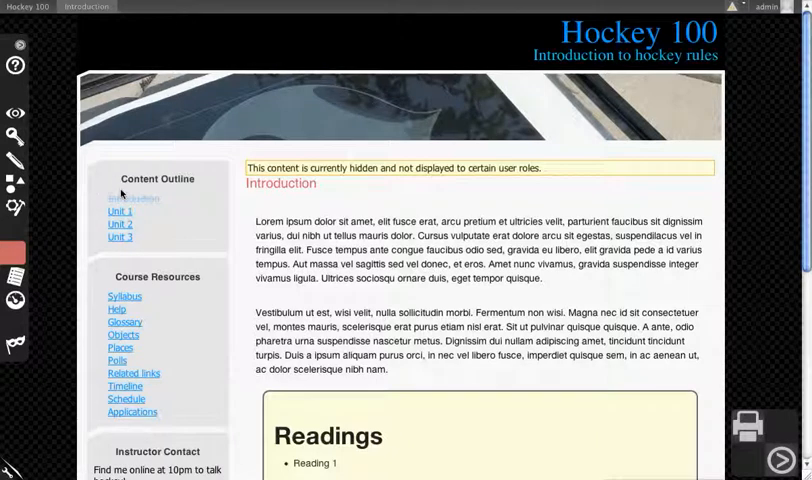
mouse_move(128, 252)
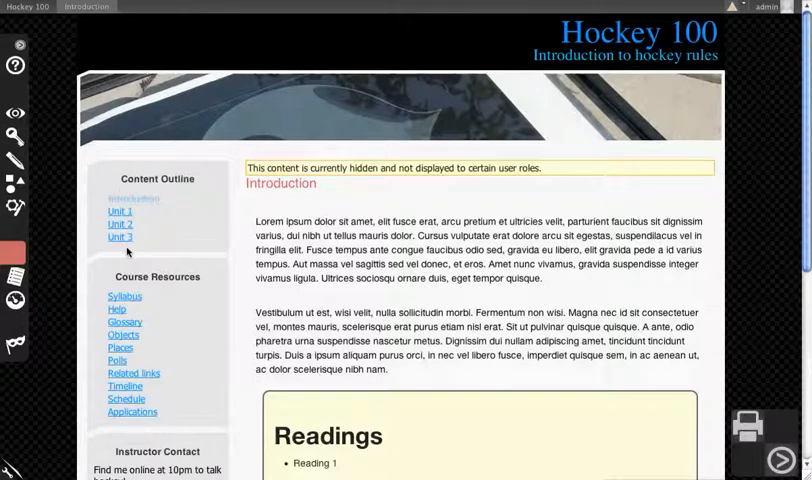
mouse_move(119, 237)
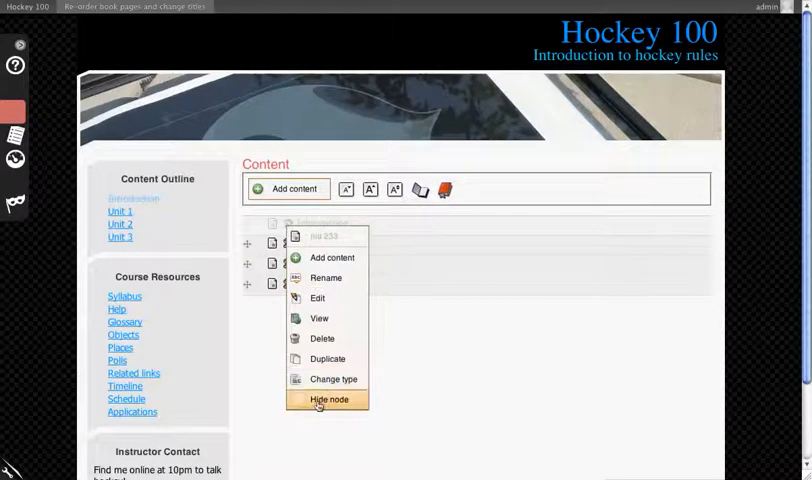
Submit Introduction's Hide node settings with Hide content unticked
click(328, 399)
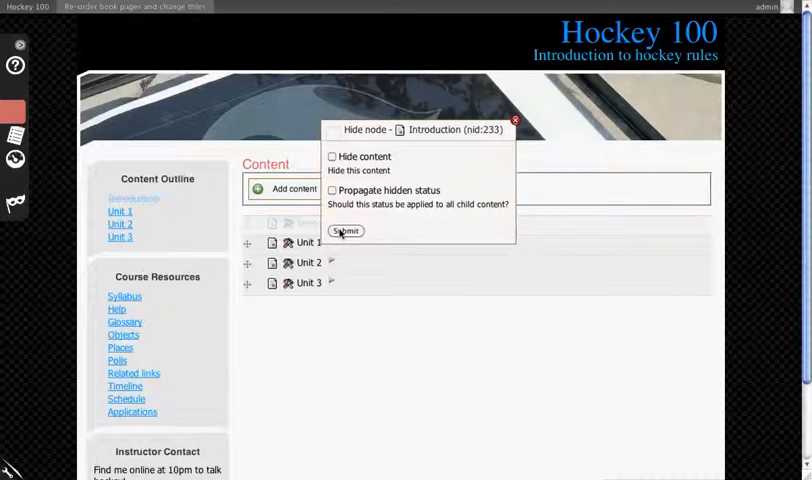
click(345, 231)
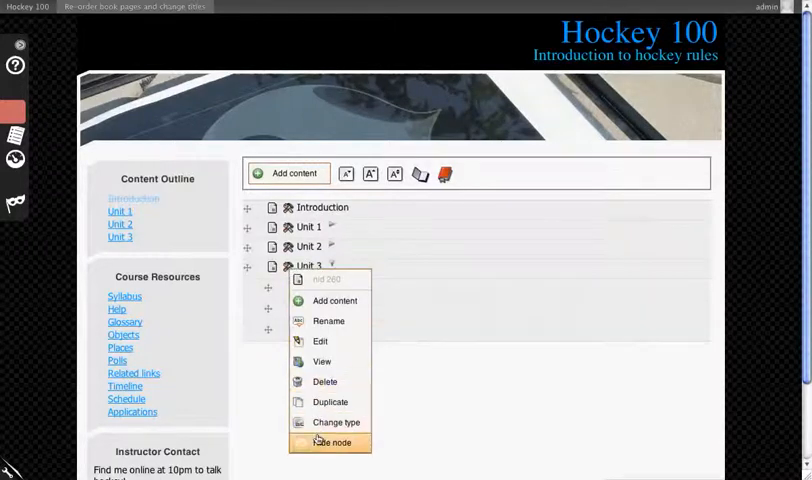
Hide Unit 3 with Propagate hidden status ticked so its lessons are hidden too
click(330, 442)
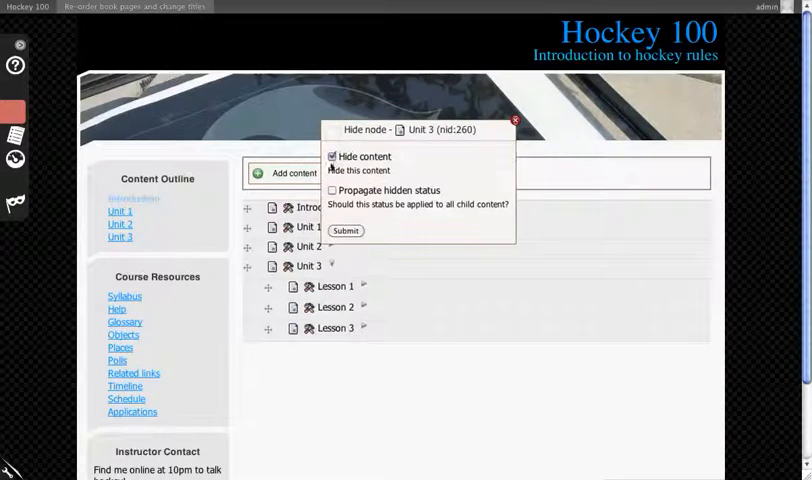
click(331, 190)
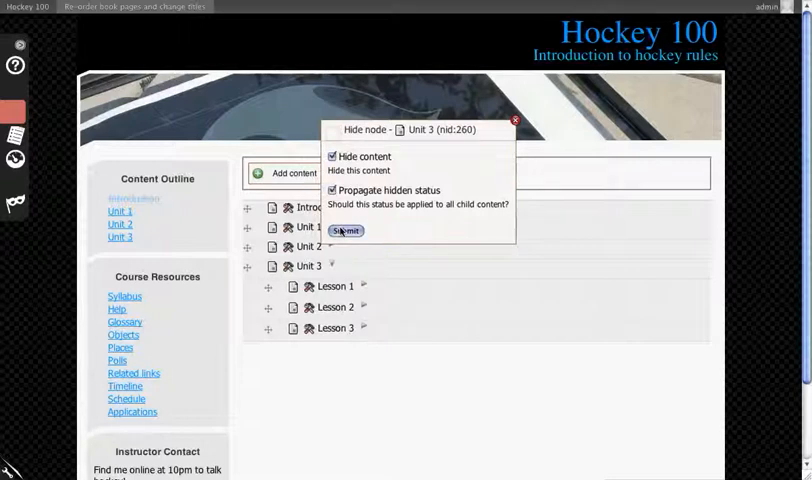
click(344, 231)
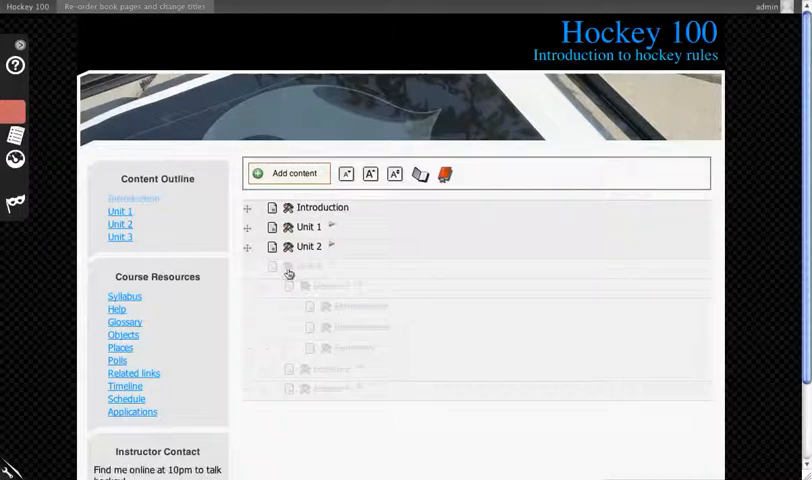
Untick Hide content for Unit 3 without propagating, leaving its lessons hidden
right_click(288, 273)
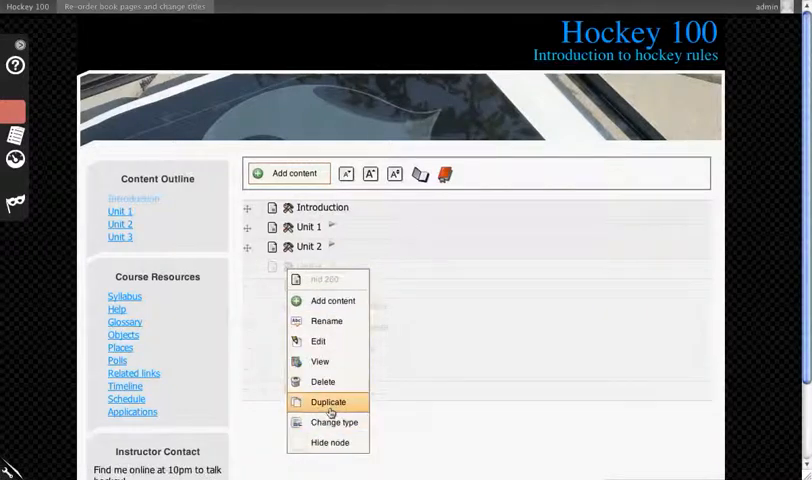
mouse_move(333, 422)
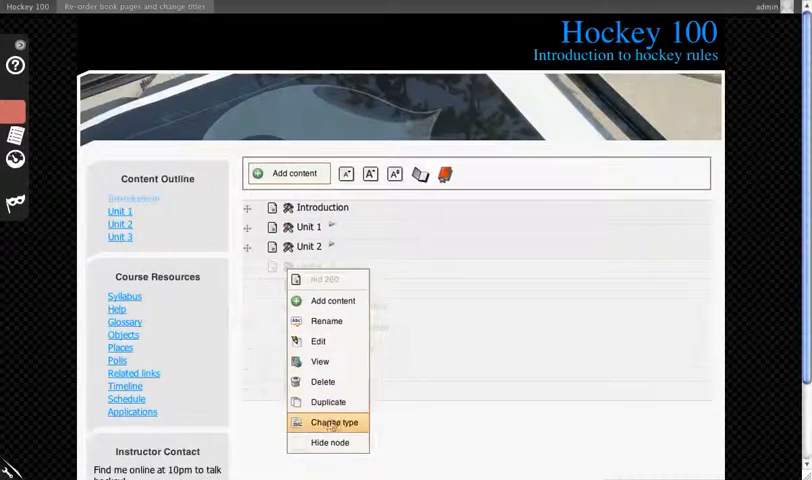
click(329, 443)
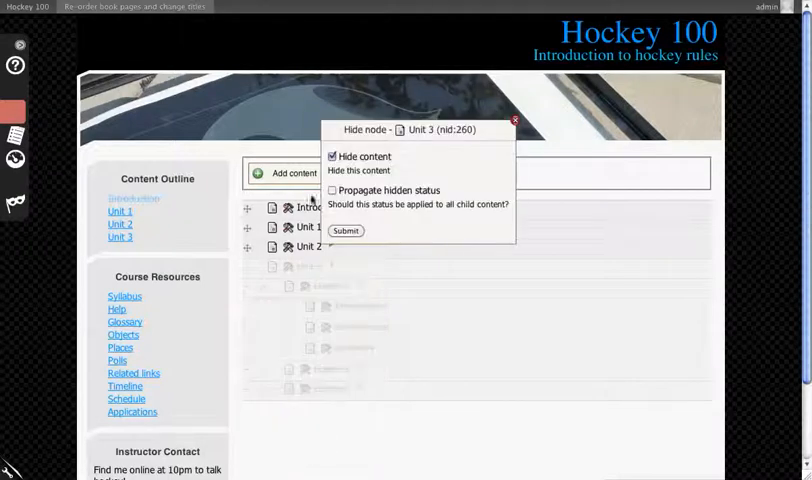
click(332, 156)
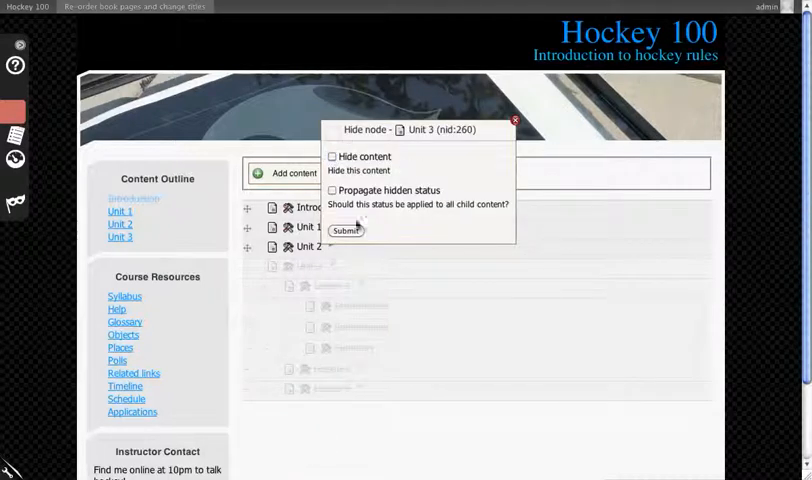
click(345, 230)
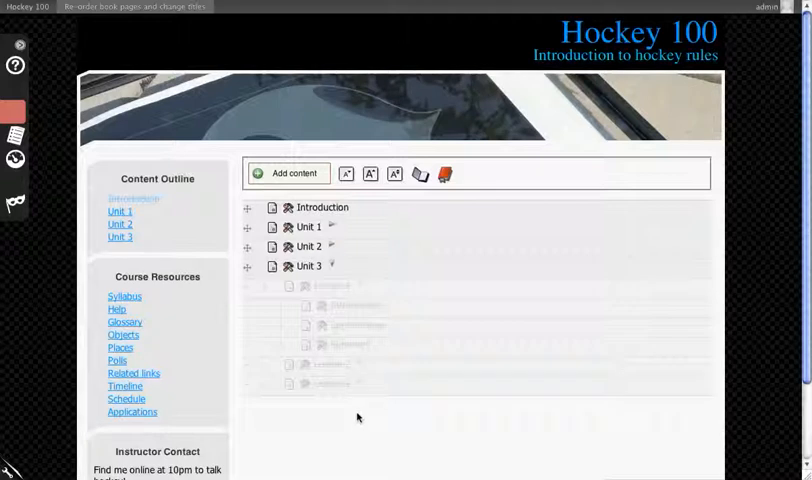
mouse_move(643, 62)
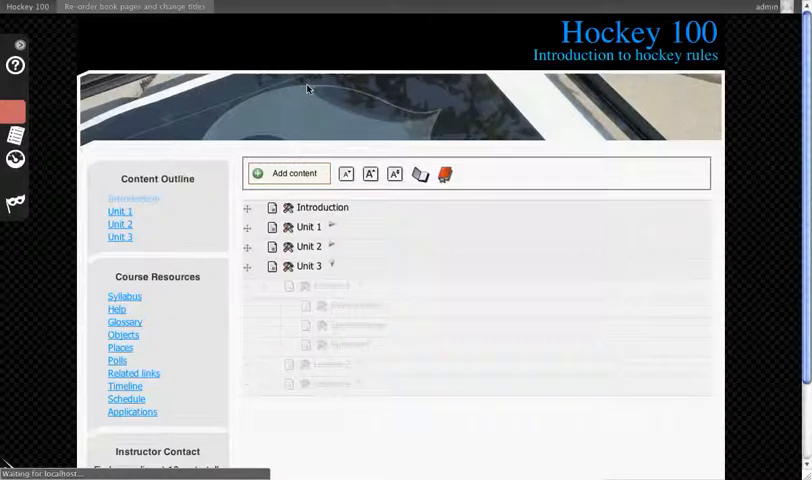
Preview the Introduction and Unit 3 pages from the Content Outline block
click(133, 198)
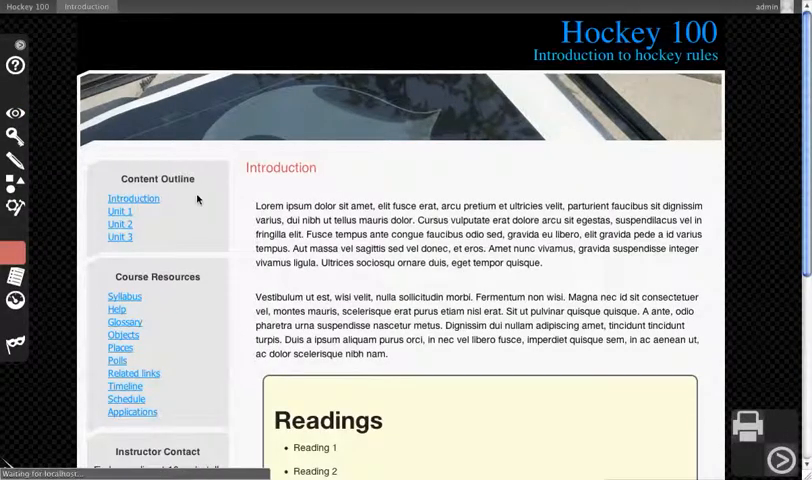
click(120, 237)
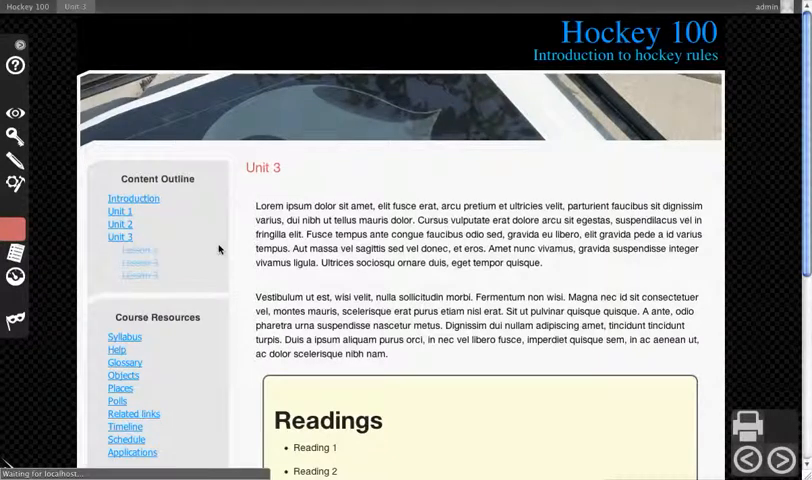
click(144, 251)
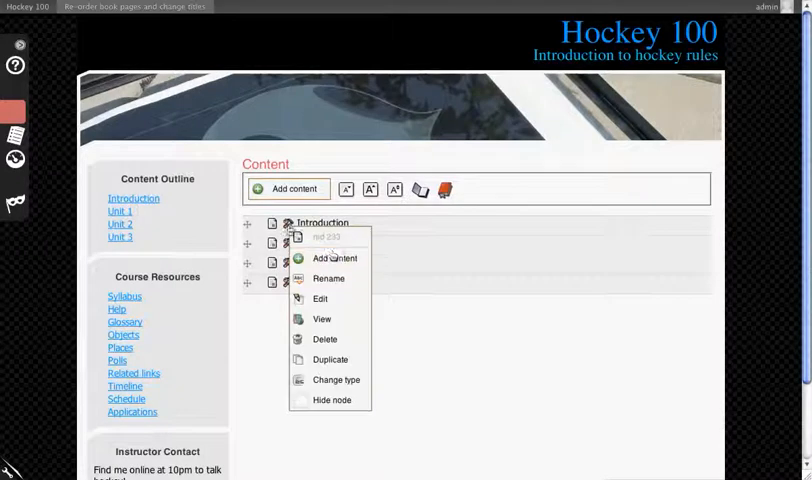
Add a page titled Nested under Introduction and start retitling Introduction
click(335, 258)
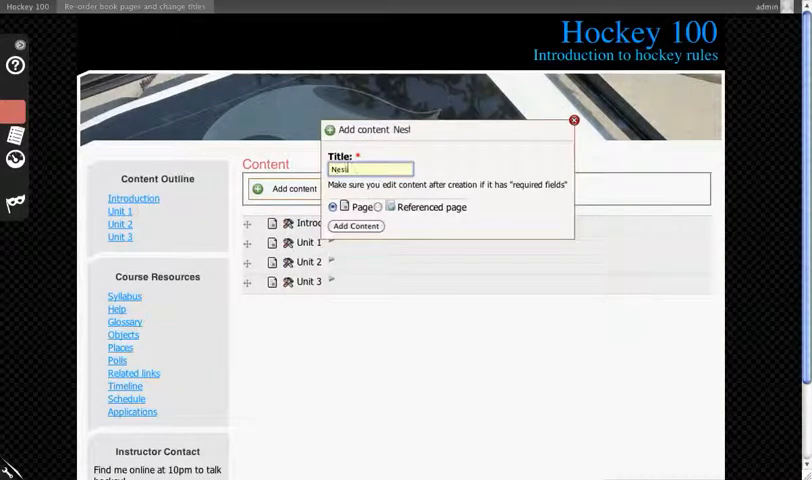
click(355, 226)
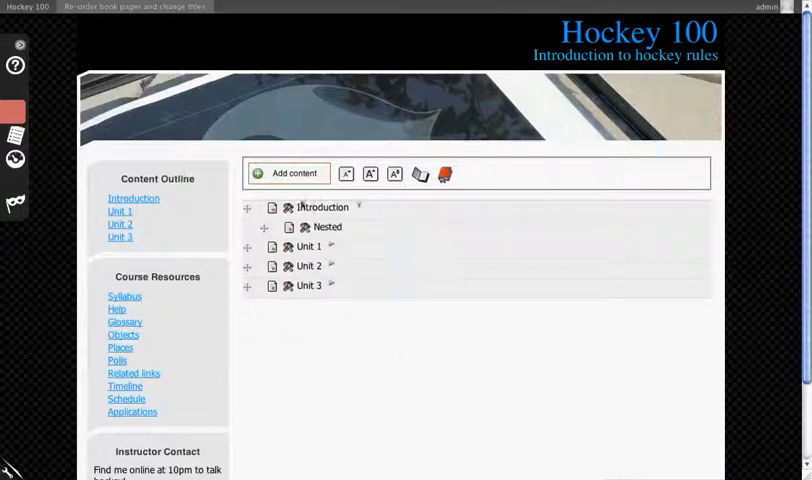
double_click(322, 208)
text(Intro)
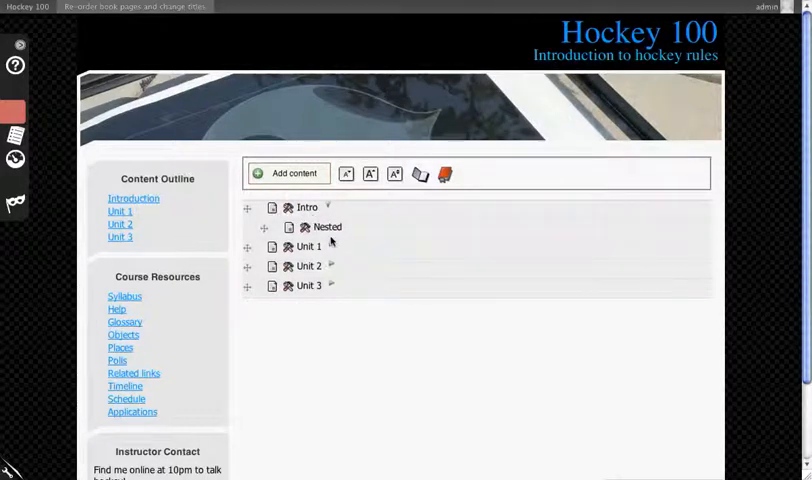
Retitle the Nested page to 'Faster rename'
double_click(325, 227)
text(Faster)
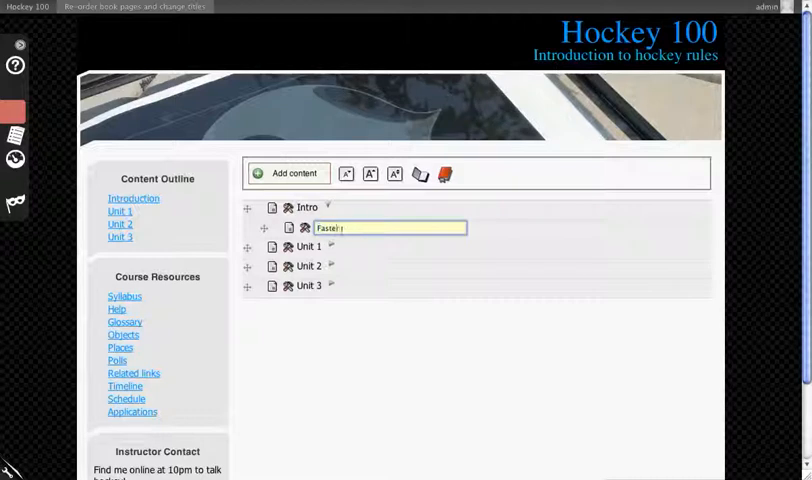
key(Return)
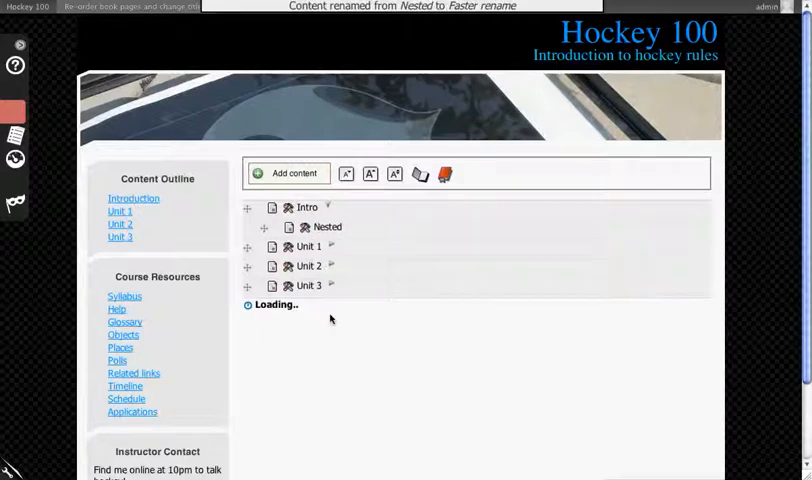
mouse_move(346, 236)
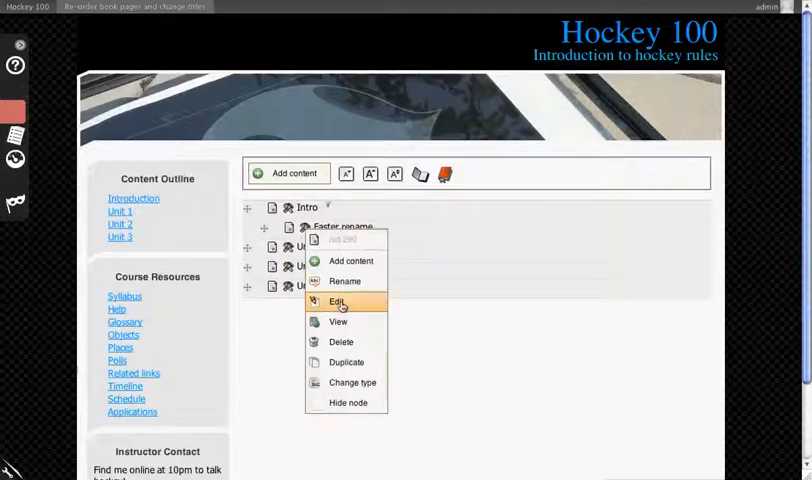
mouse_move(435, 340)
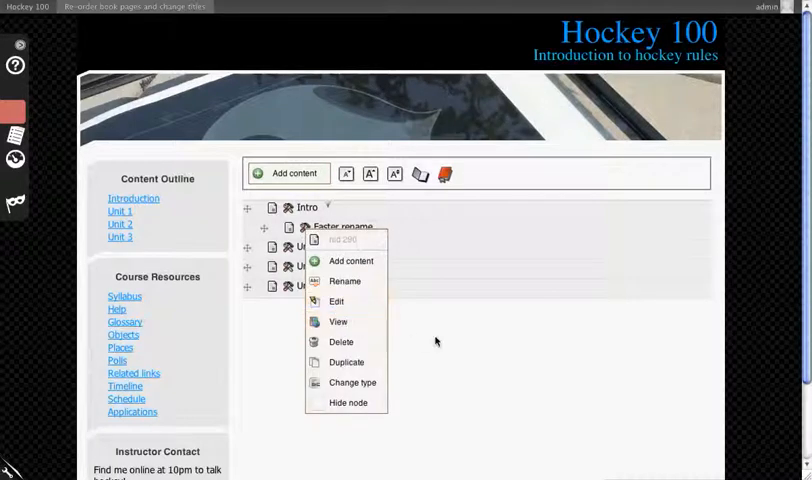
Delete the Faster rename page and confirm the deletion
click(340, 341)
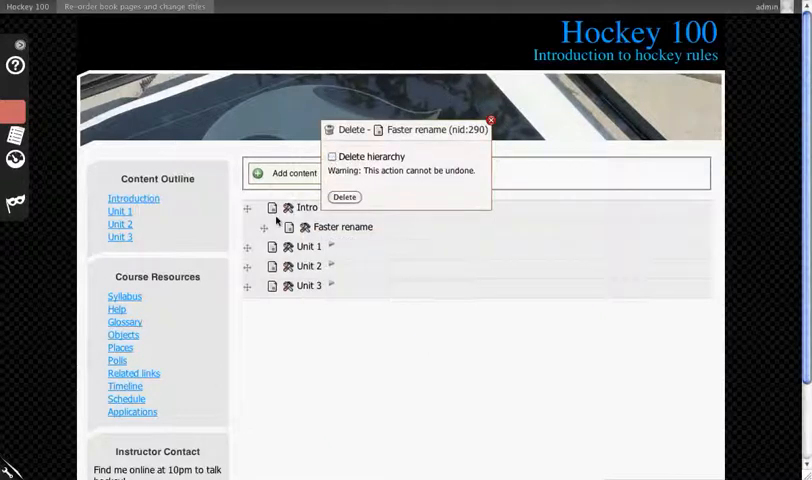
click(490, 119)
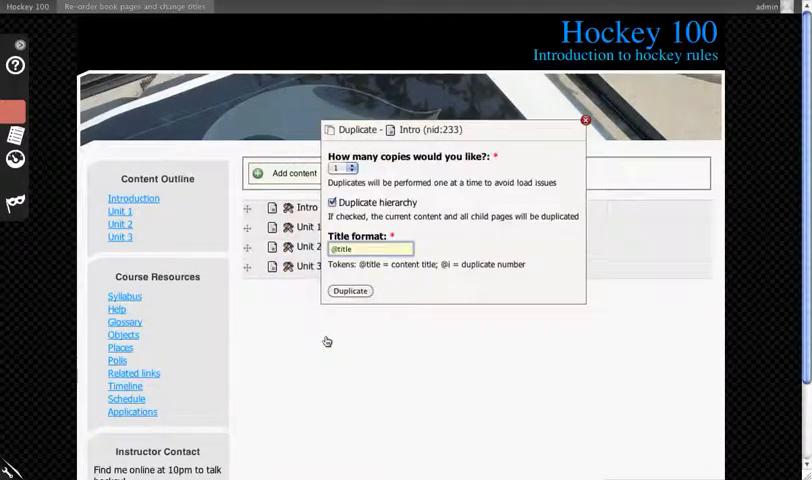
click(340, 167)
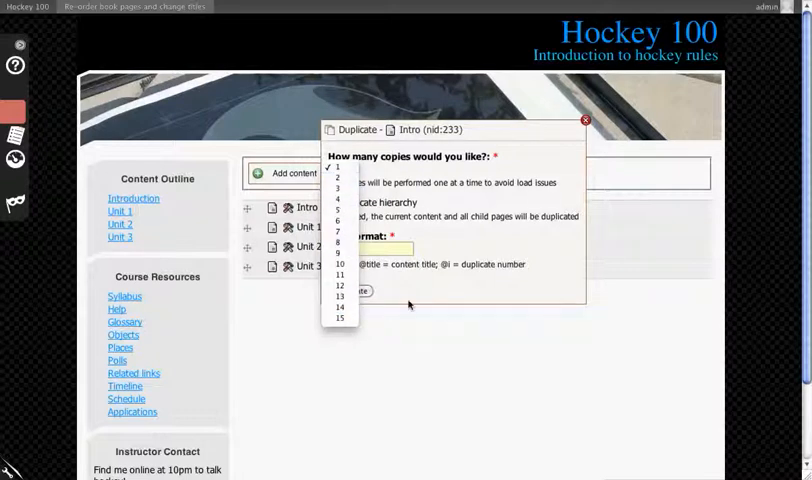
click(340, 168)
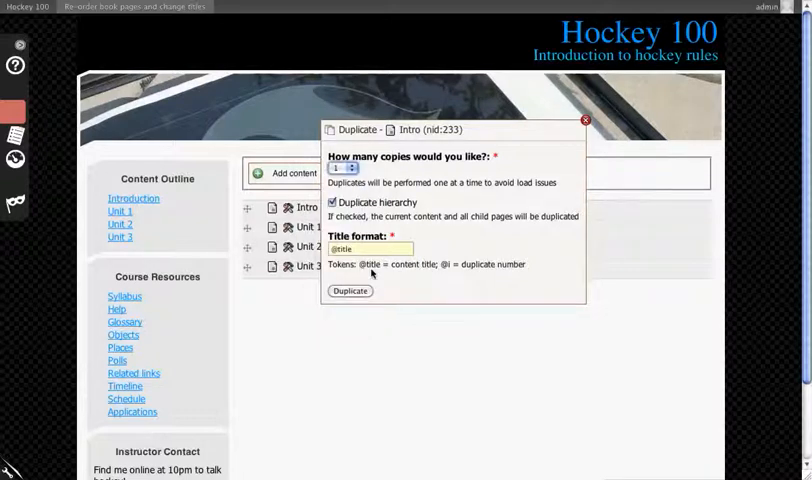
mouse_move(317, 313)
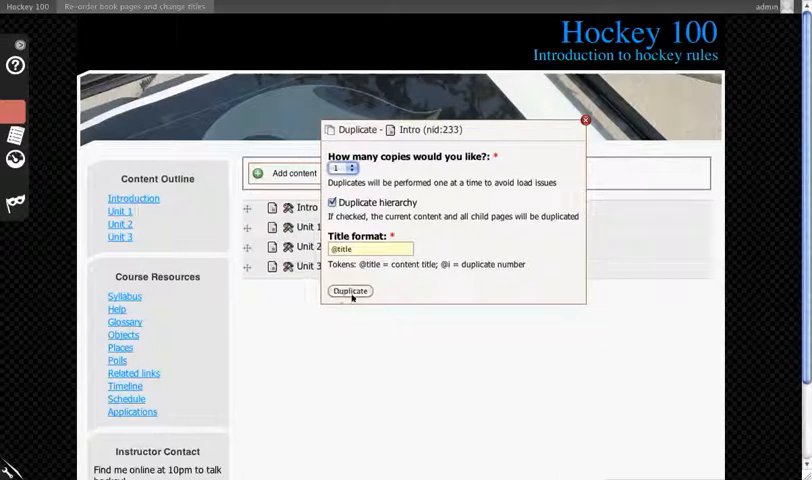
click(349, 291)
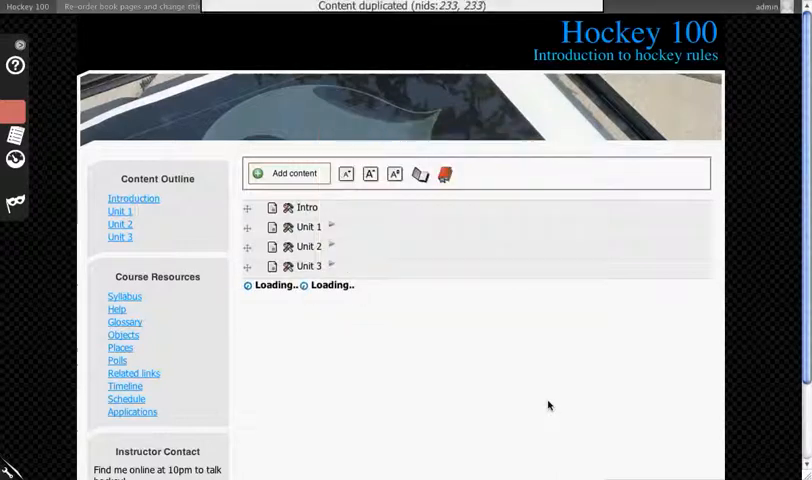